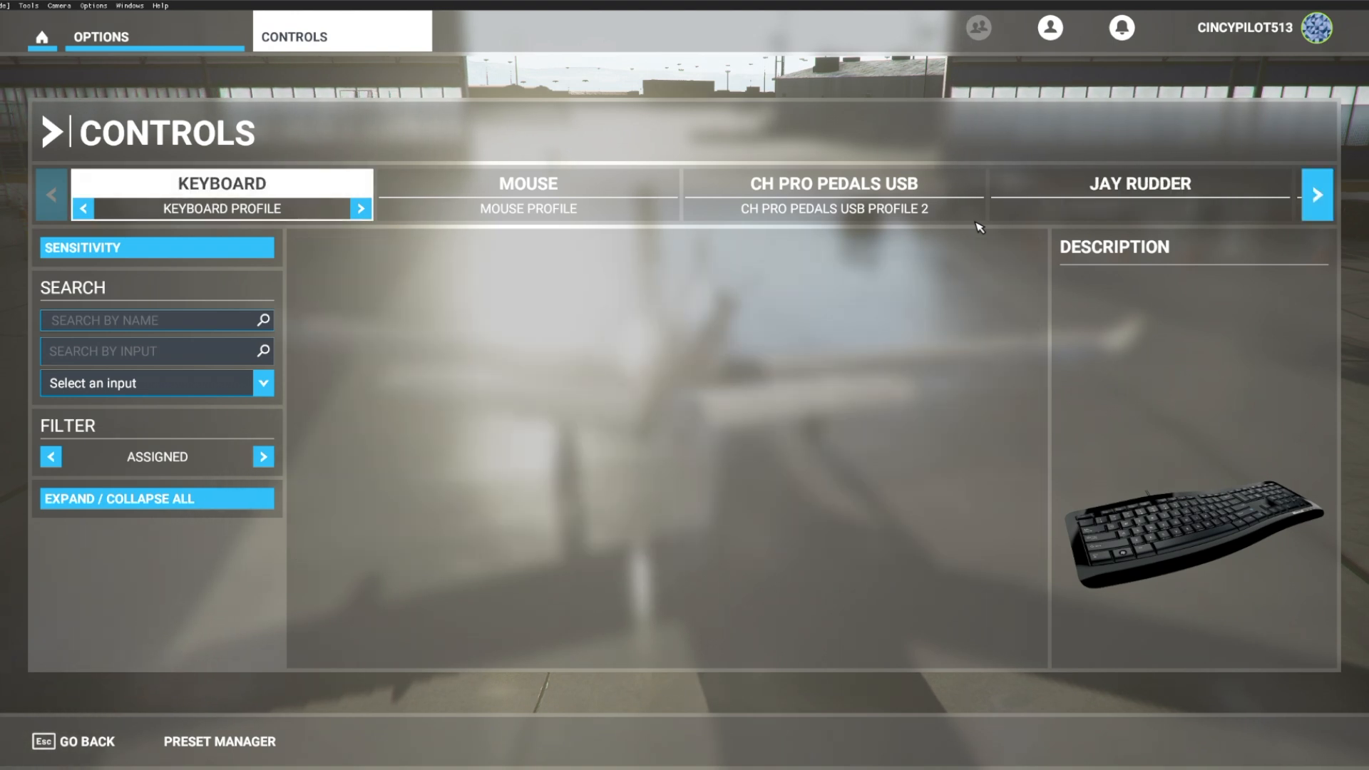
Select the JAY RUDDER device in Controls options to show its default profile
{"action": "left_click", "coordinate": [157, 499]}
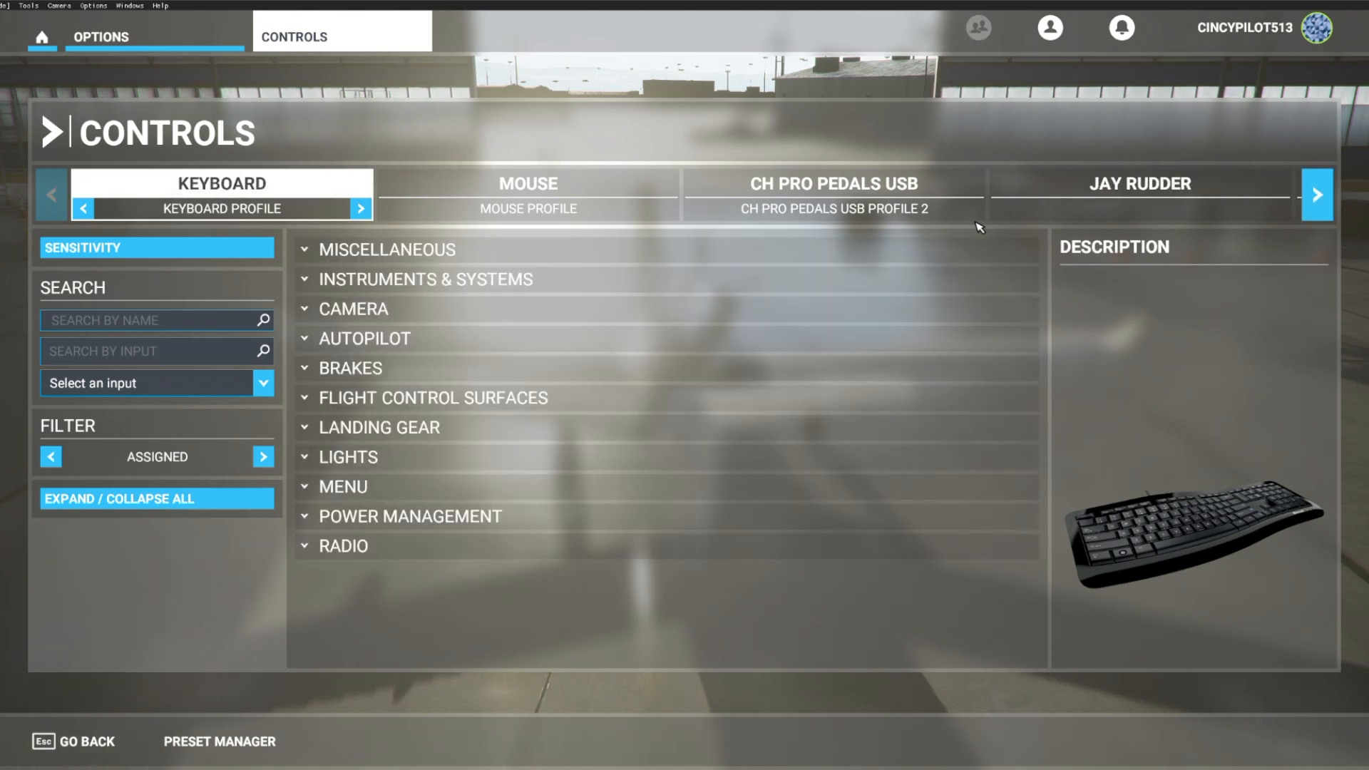
{"action": "left_click", "coordinate": [1139, 184]}
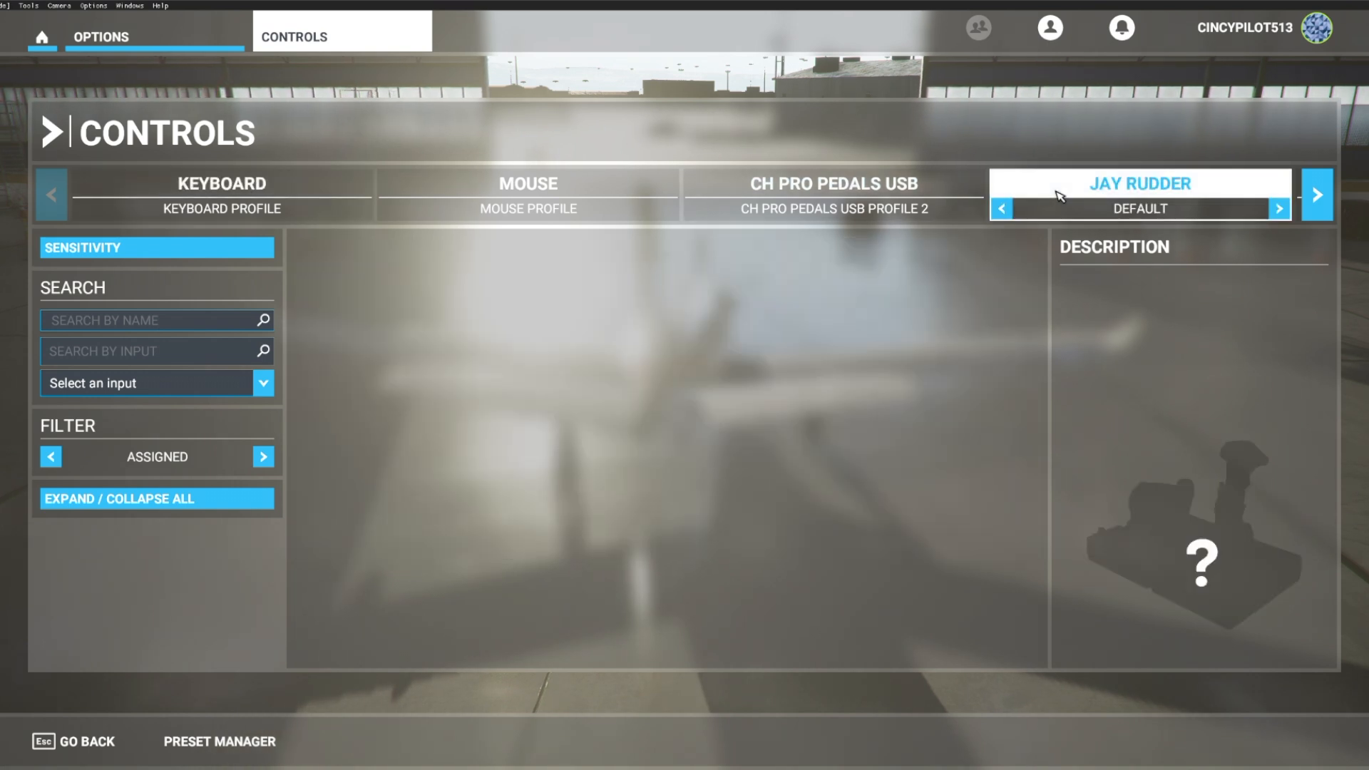
{"action": "mouse_move", "coordinate": [1293, 652]}
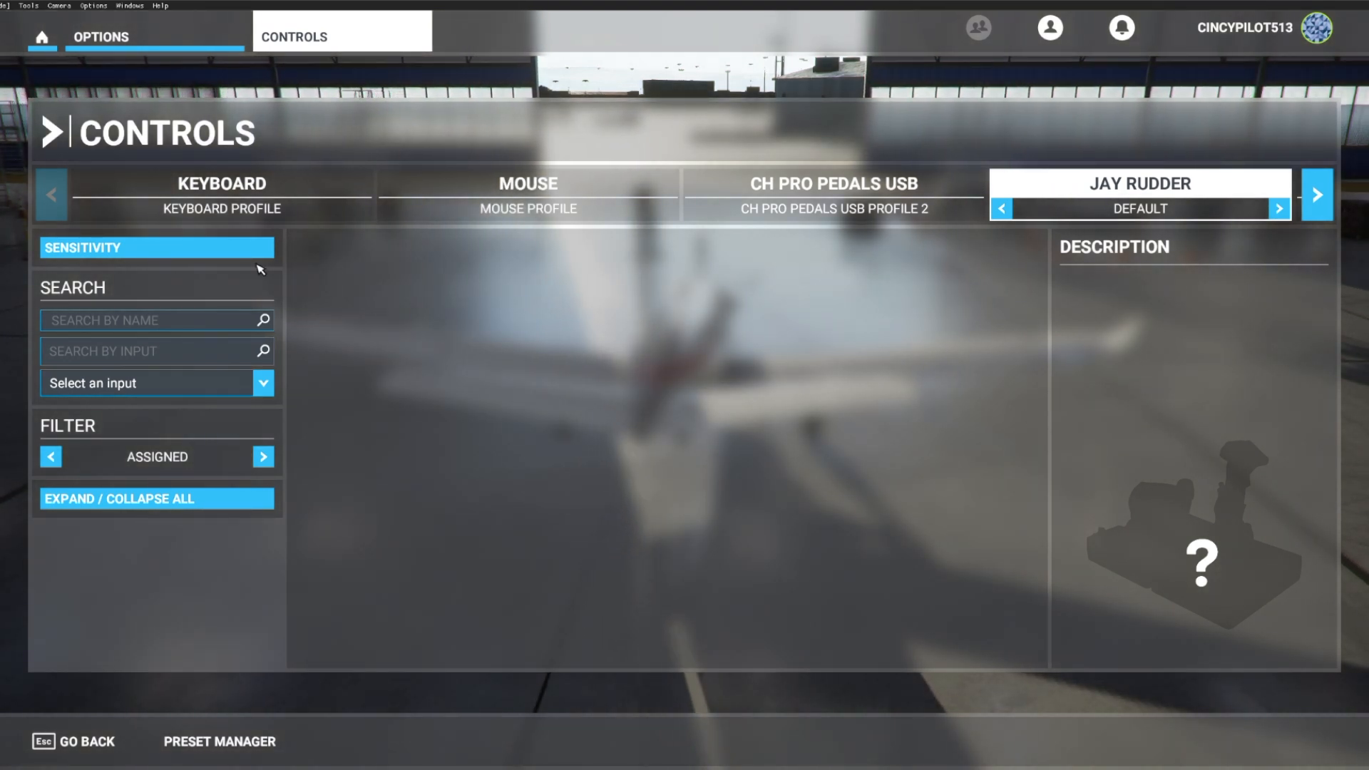
Open and close the empty Sensitivity dialog, then set the Filter to All
{"action": "left_click", "coordinate": [155, 247]}
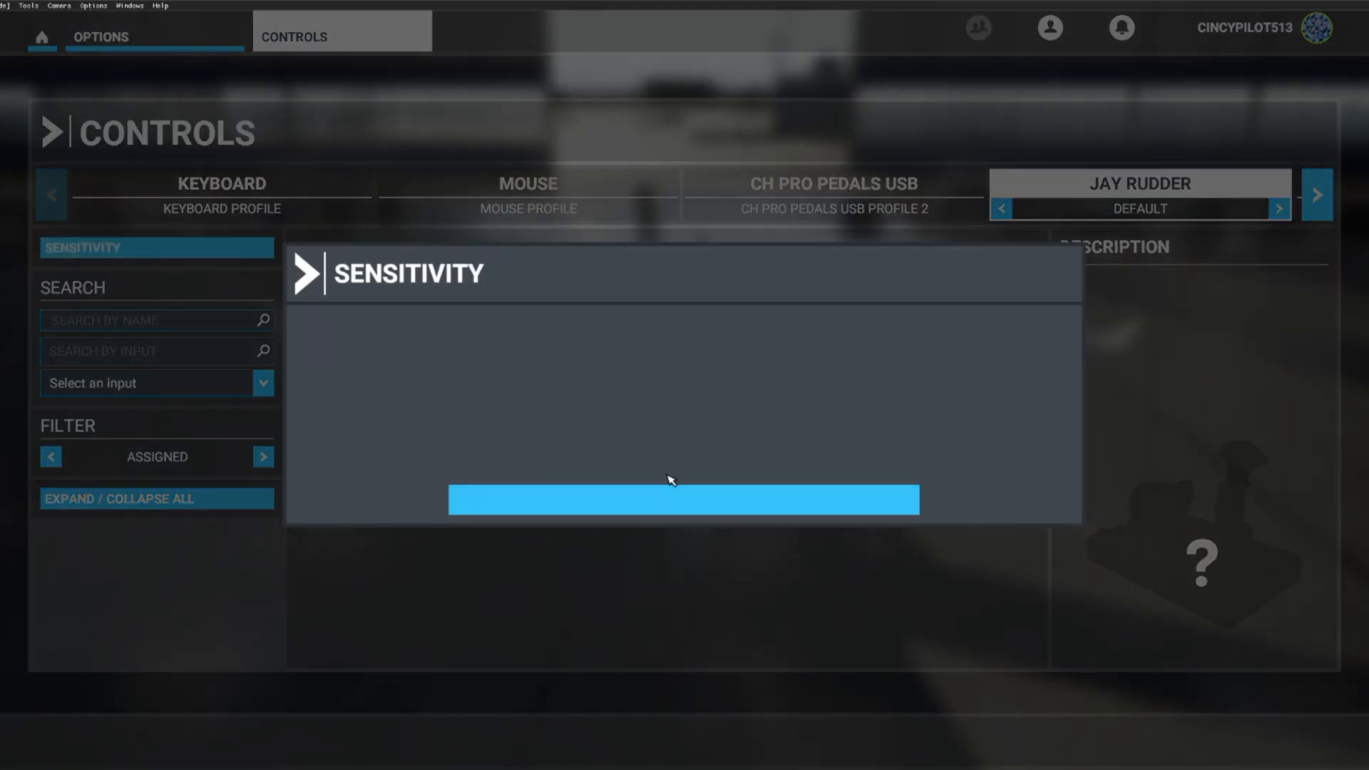
{"action": "mouse_move", "coordinate": [511, 504]}
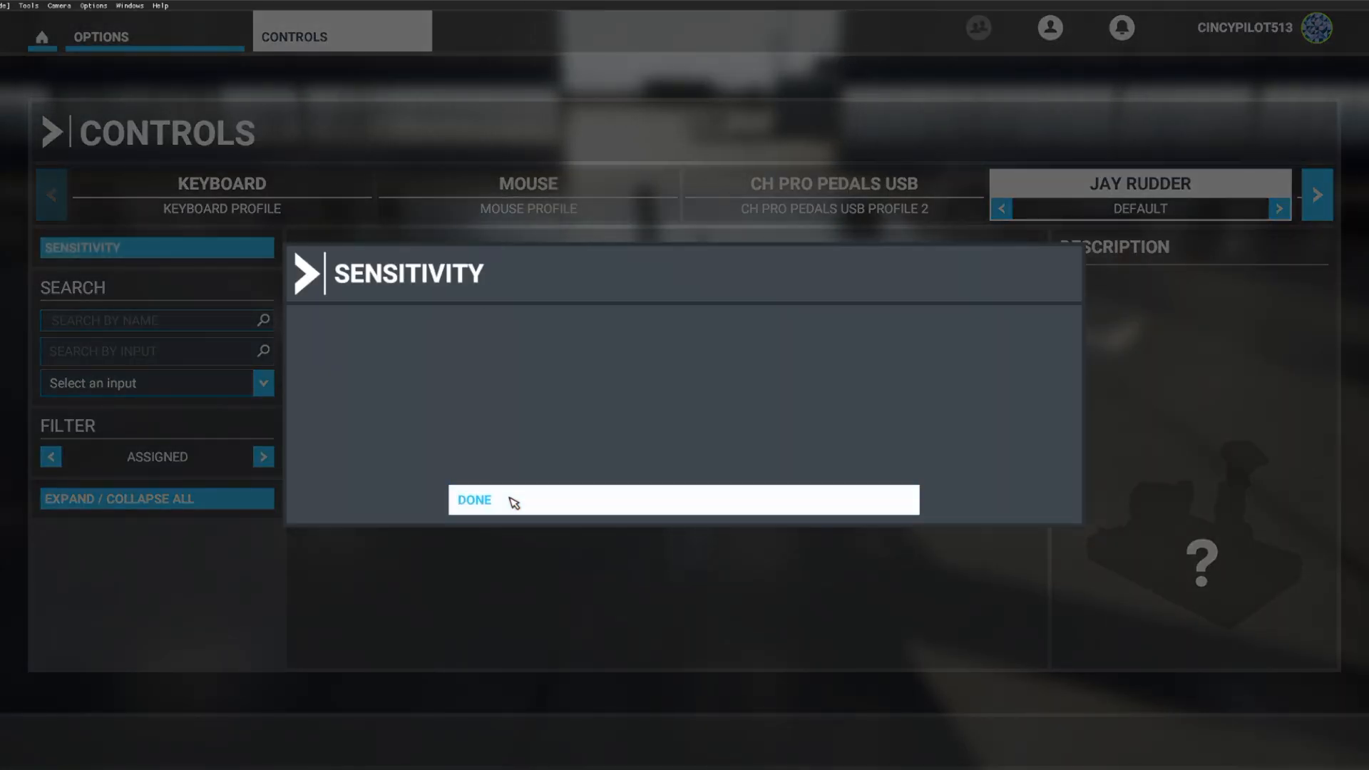
{"action": "left_click", "coordinate": [474, 499]}
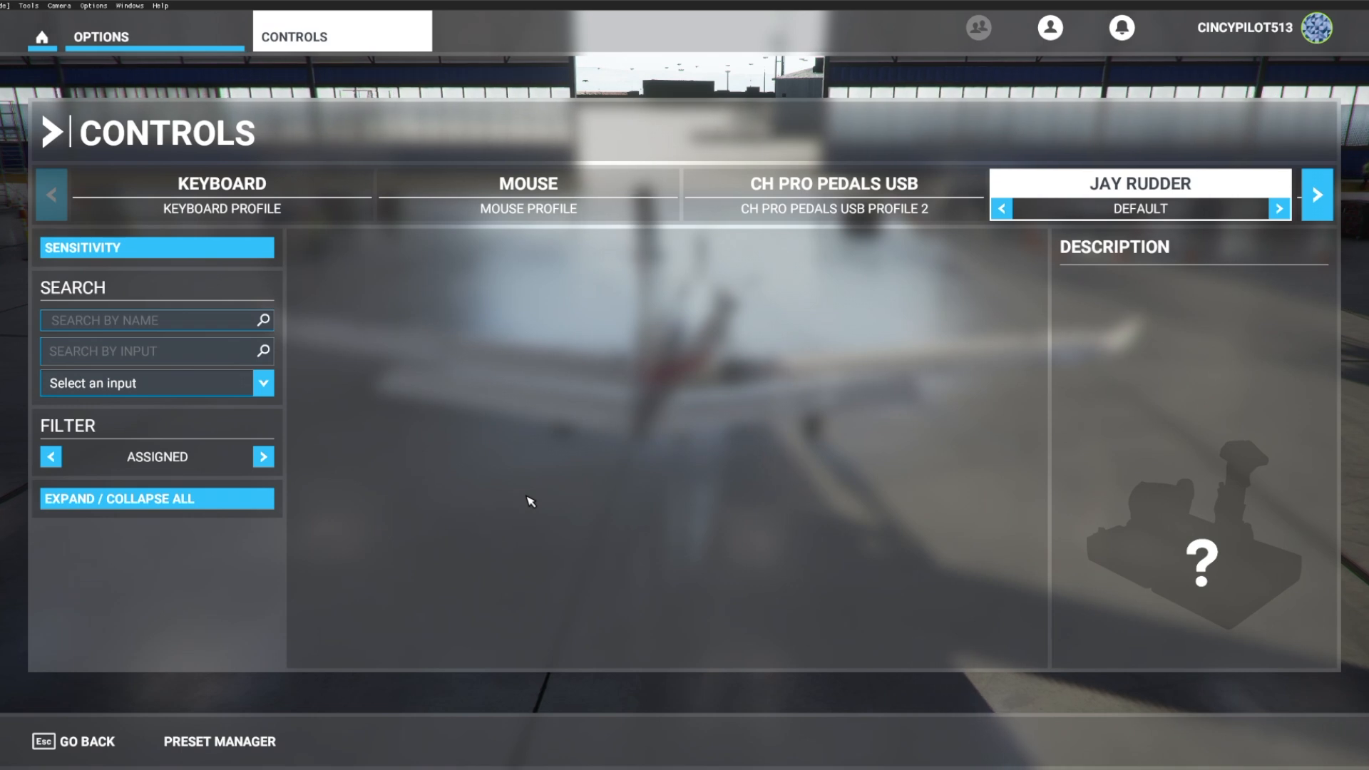
{"action": "mouse_move", "coordinate": [480, 498]}
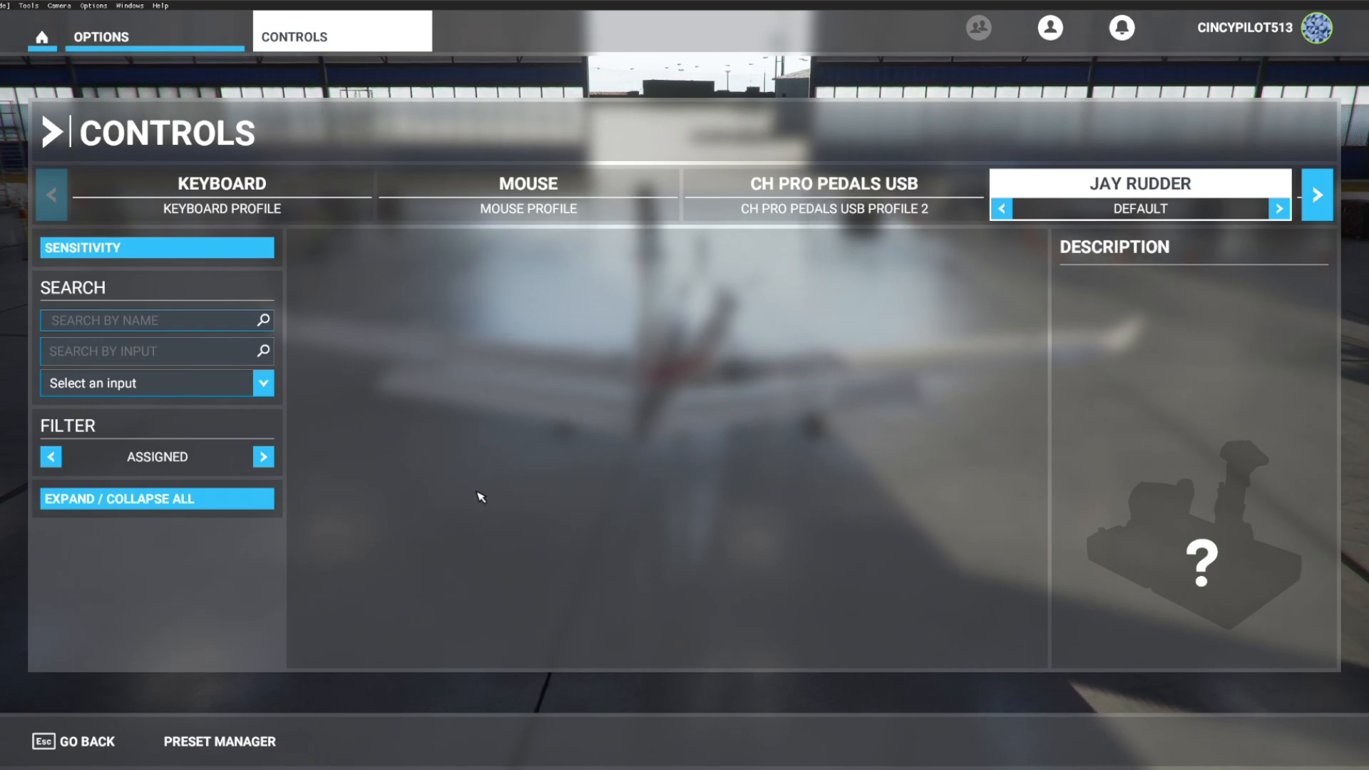
{"action": "left_click", "coordinate": [264, 458]}
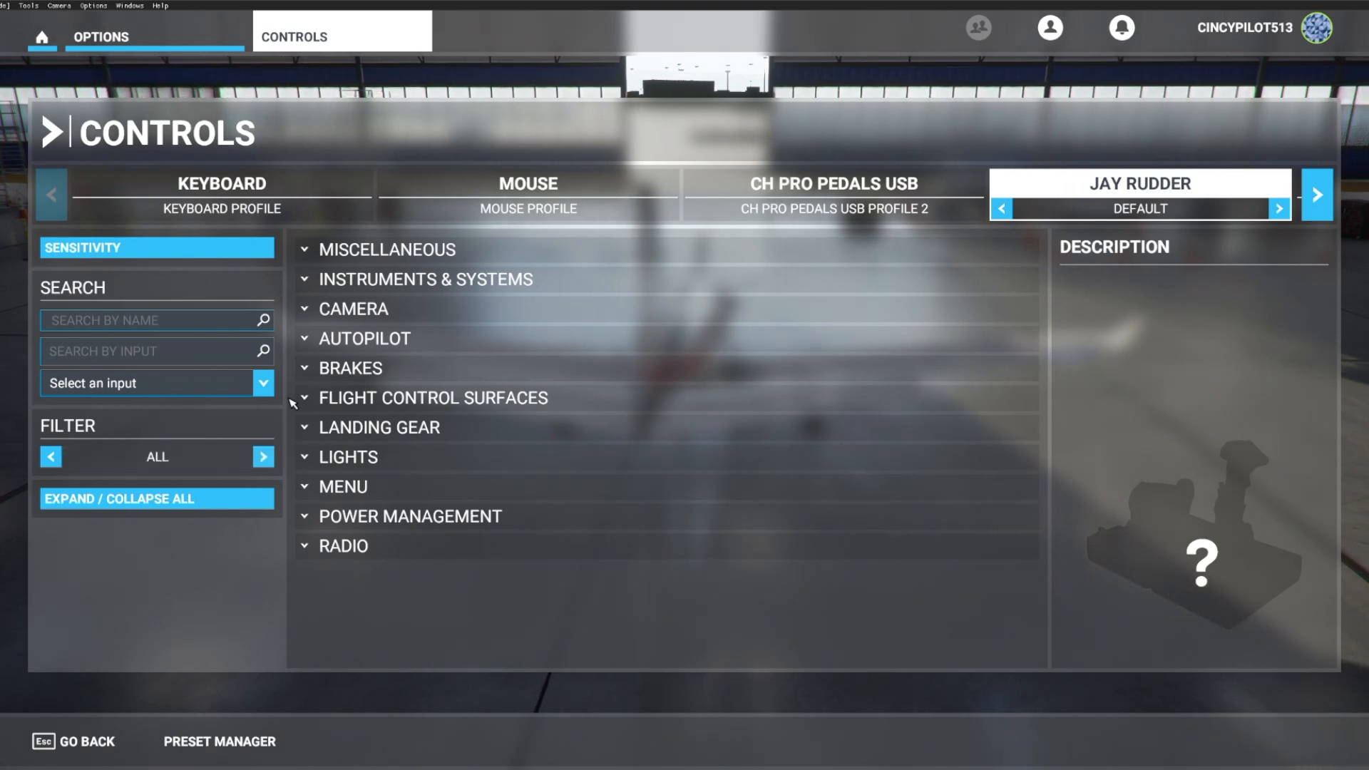
Expand Brakes and start assigning an input to the Left Brake Axis
{"action": "left_click", "coordinate": [350, 368]}
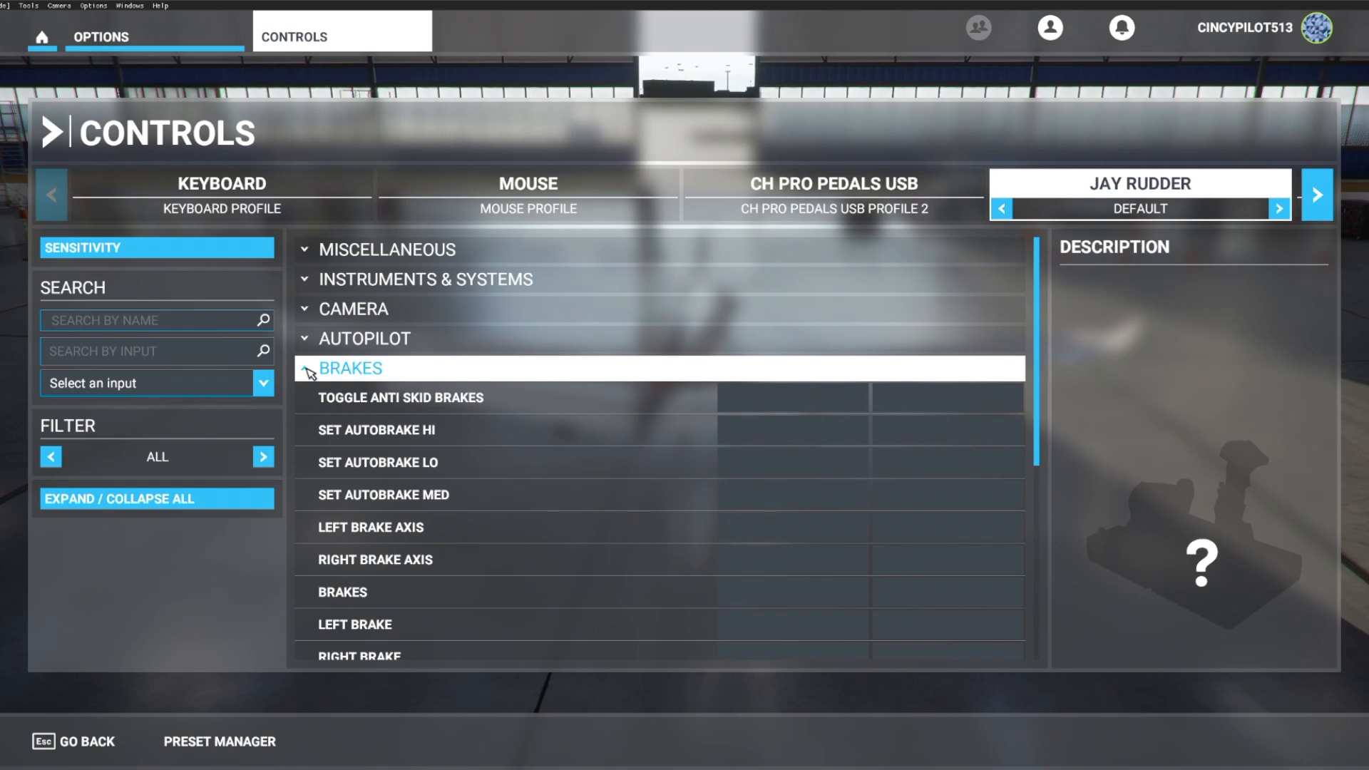
{"action": "left_click", "coordinate": [400, 398]}
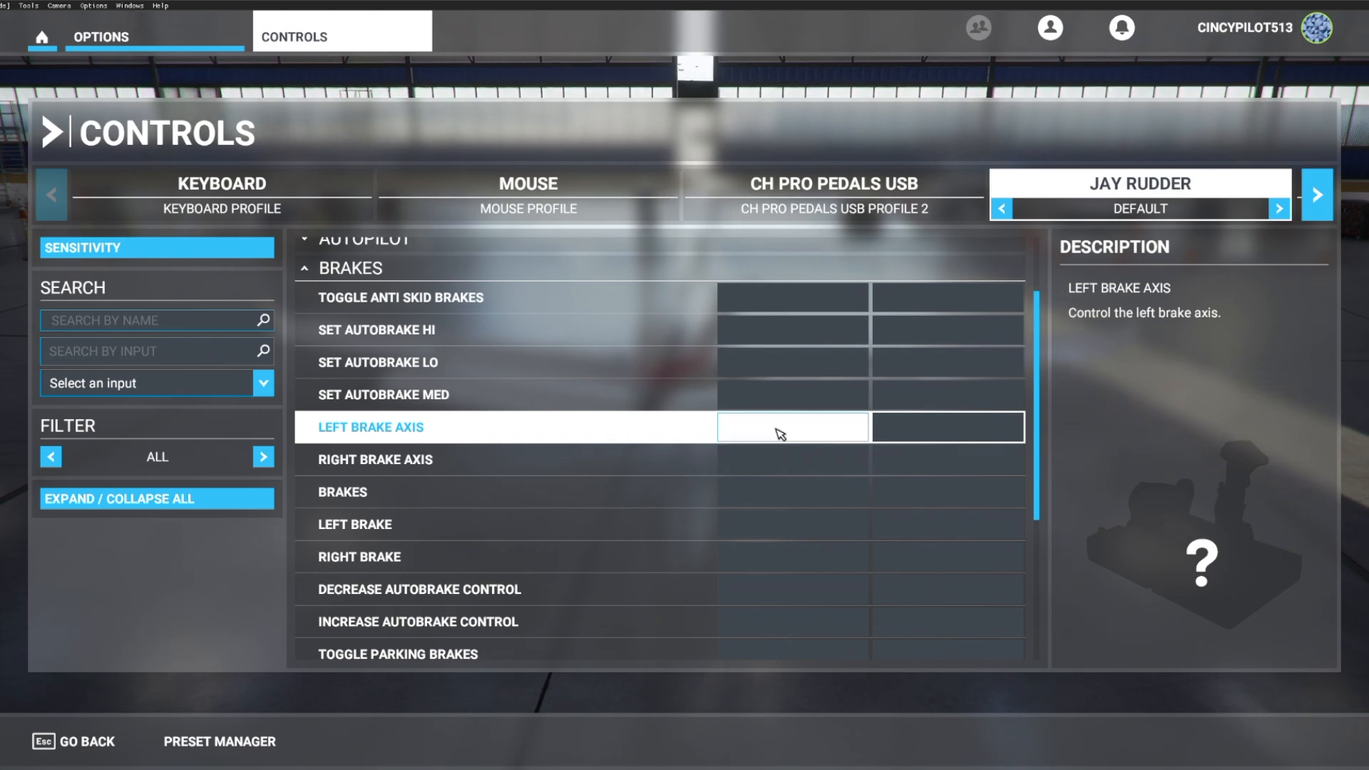
{"action": "left_click", "coordinate": [792, 429]}
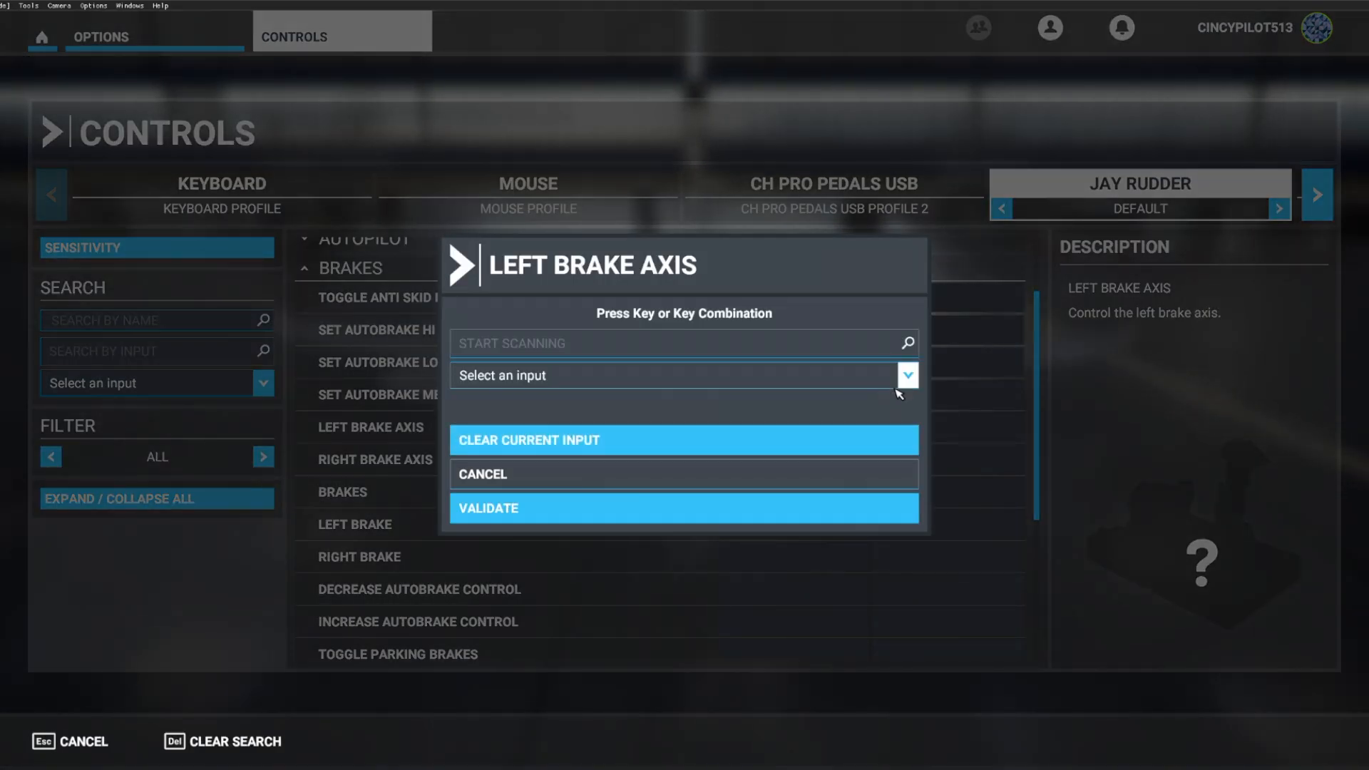
Bind Joystick L-Axis X to the left brake and save as 'JAY Rudder profile'
{"action": "left_click", "coordinate": [907, 375]}
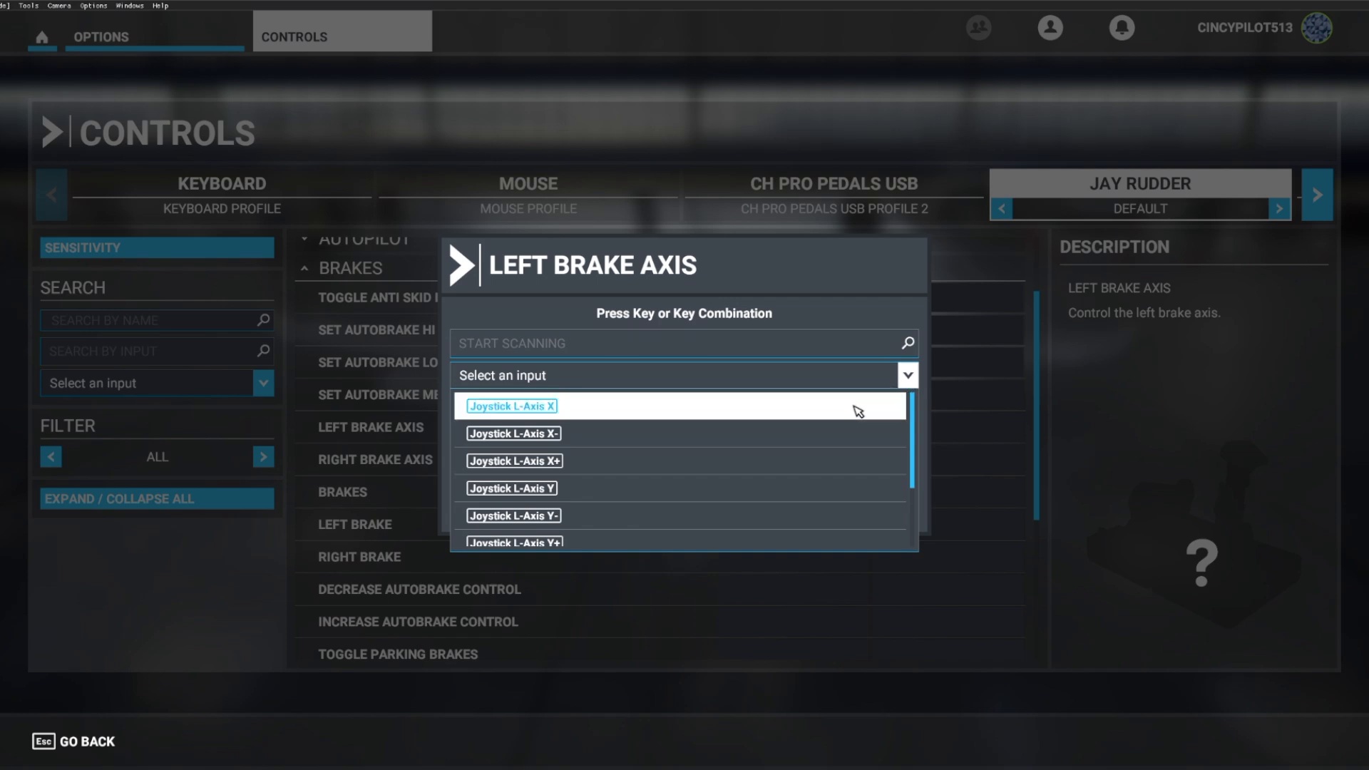
{"action": "left_click", "coordinate": [512, 406]}
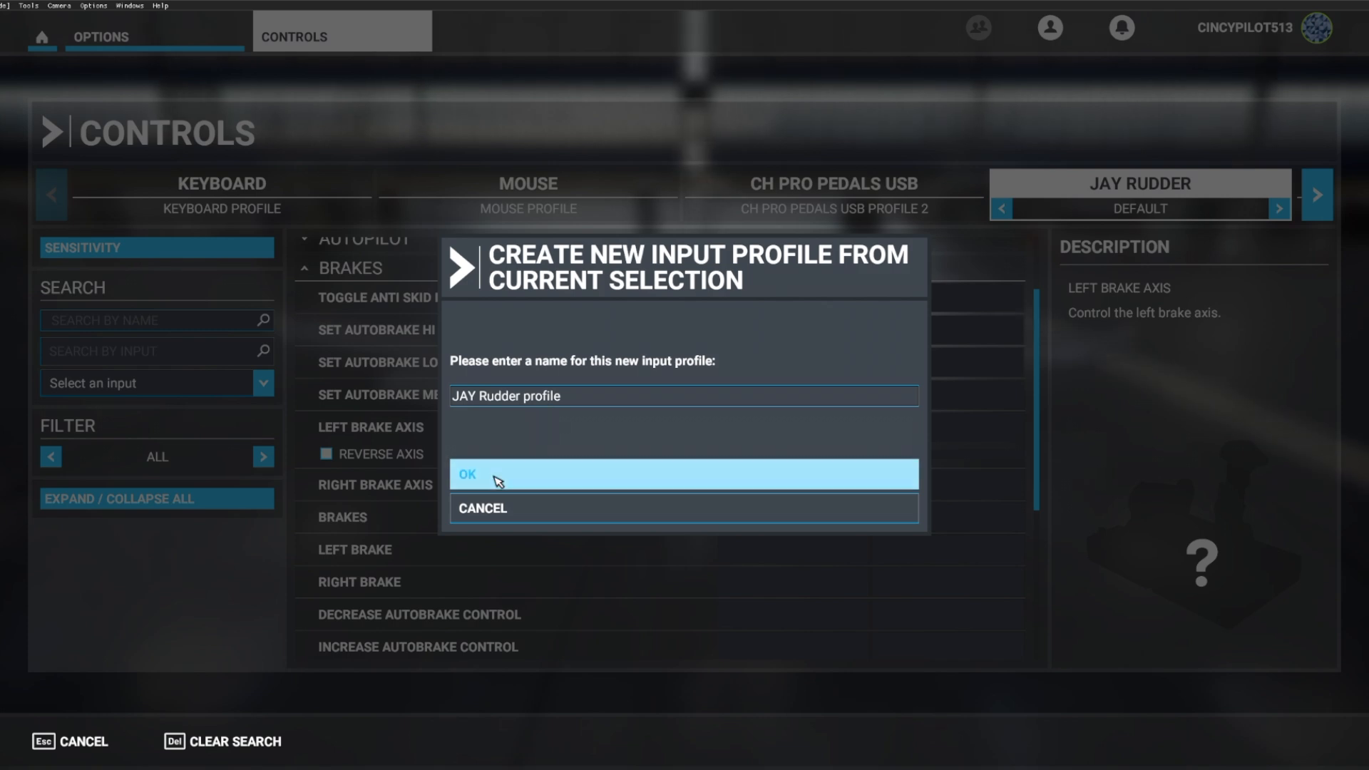
{"action": "left_click", "coordinate": [495, 475]}
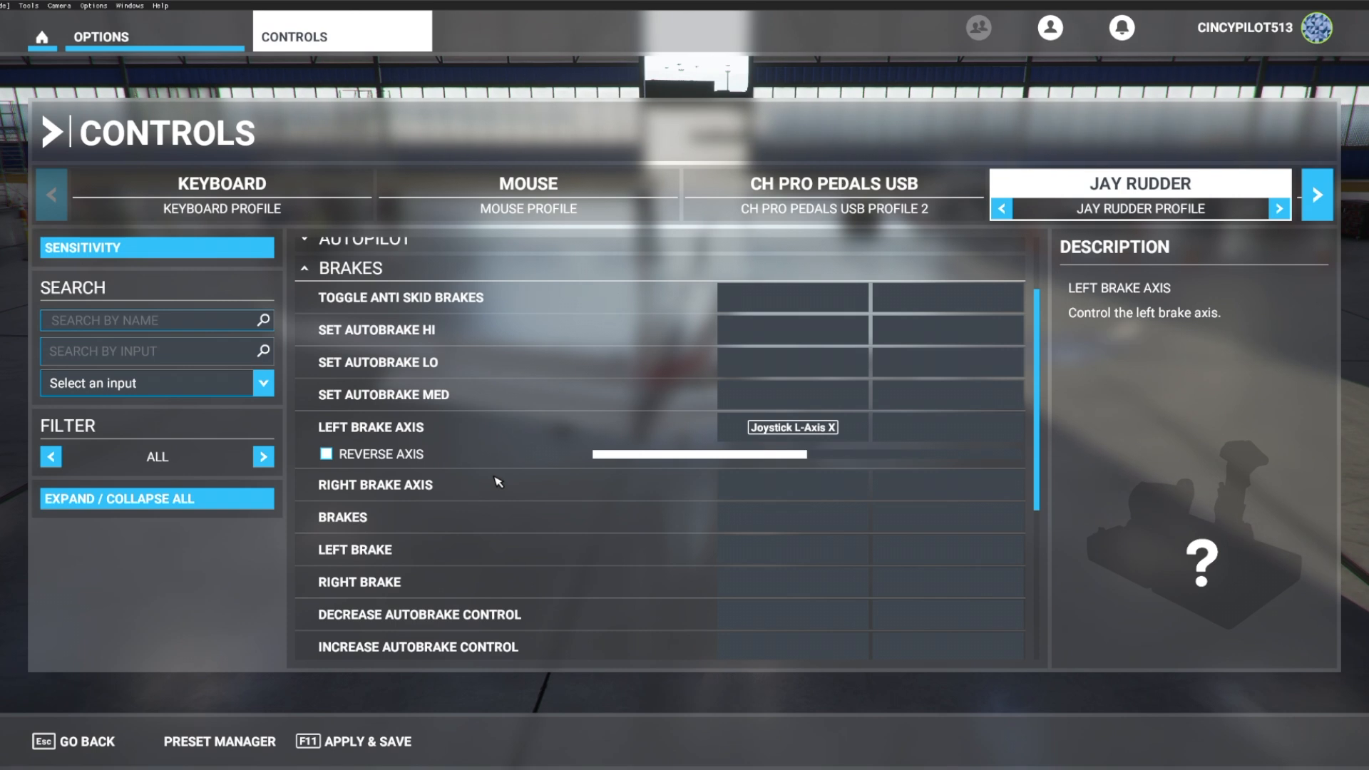
Enable Reverse Axis on the Left Brake Axis
{"action": "left_click", "coordinate": [403, 485]}
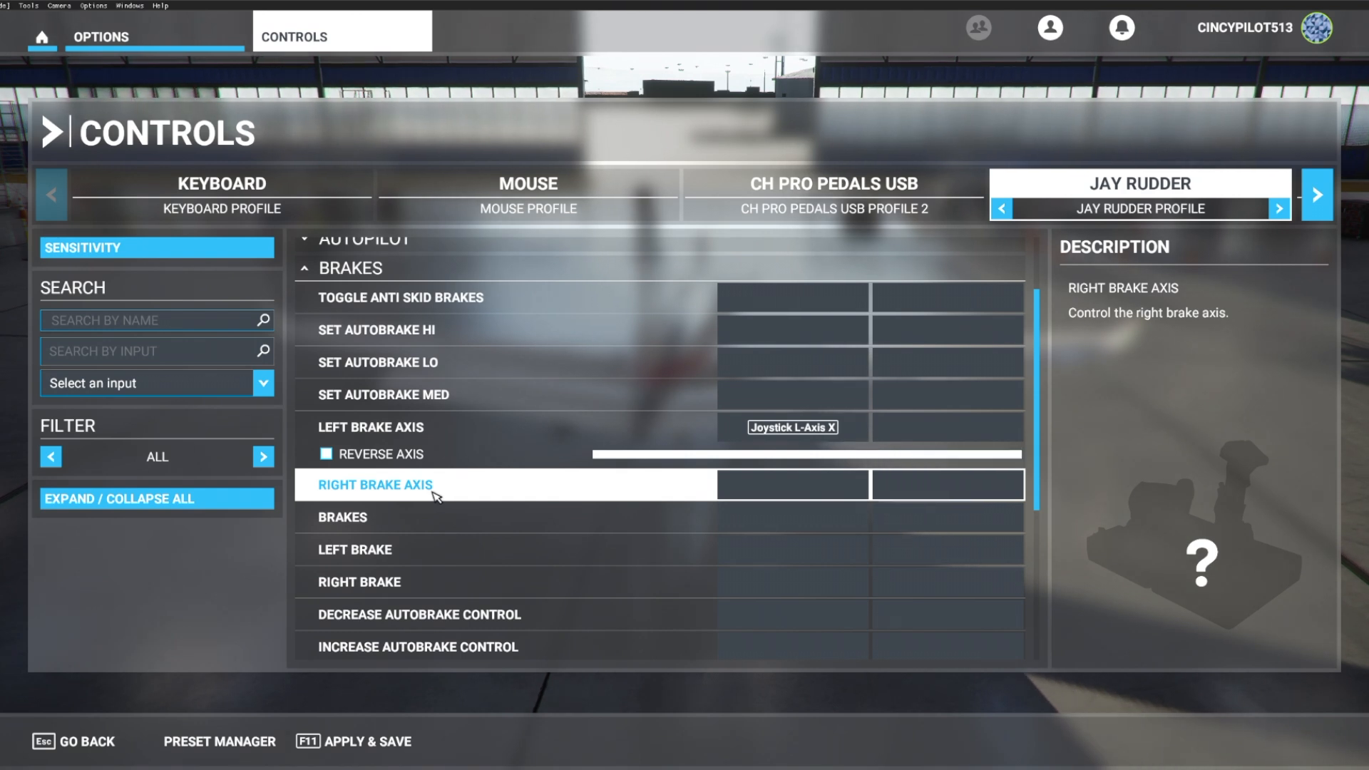
{"action": "left_click", "coordinate": [370, 427]}
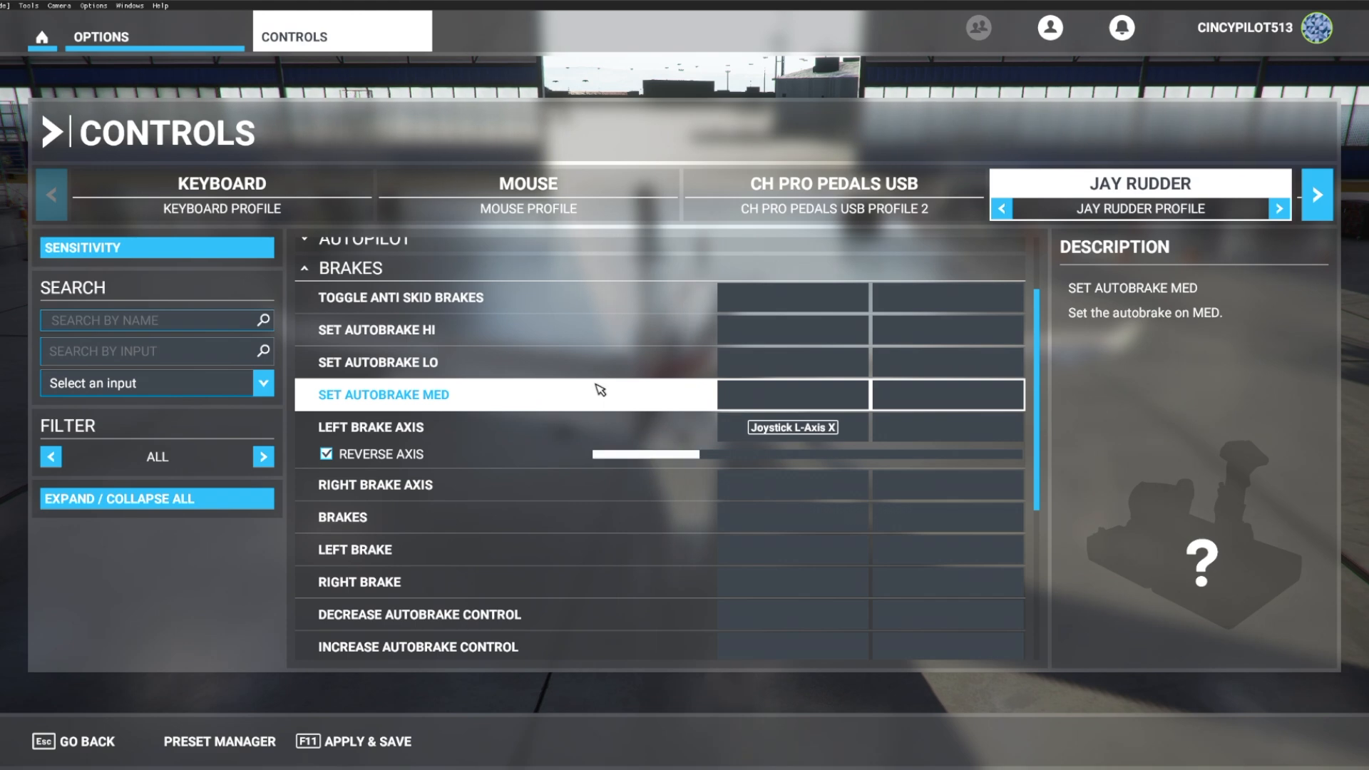
{"action": "left_click", "coordinate": [399, 427]}
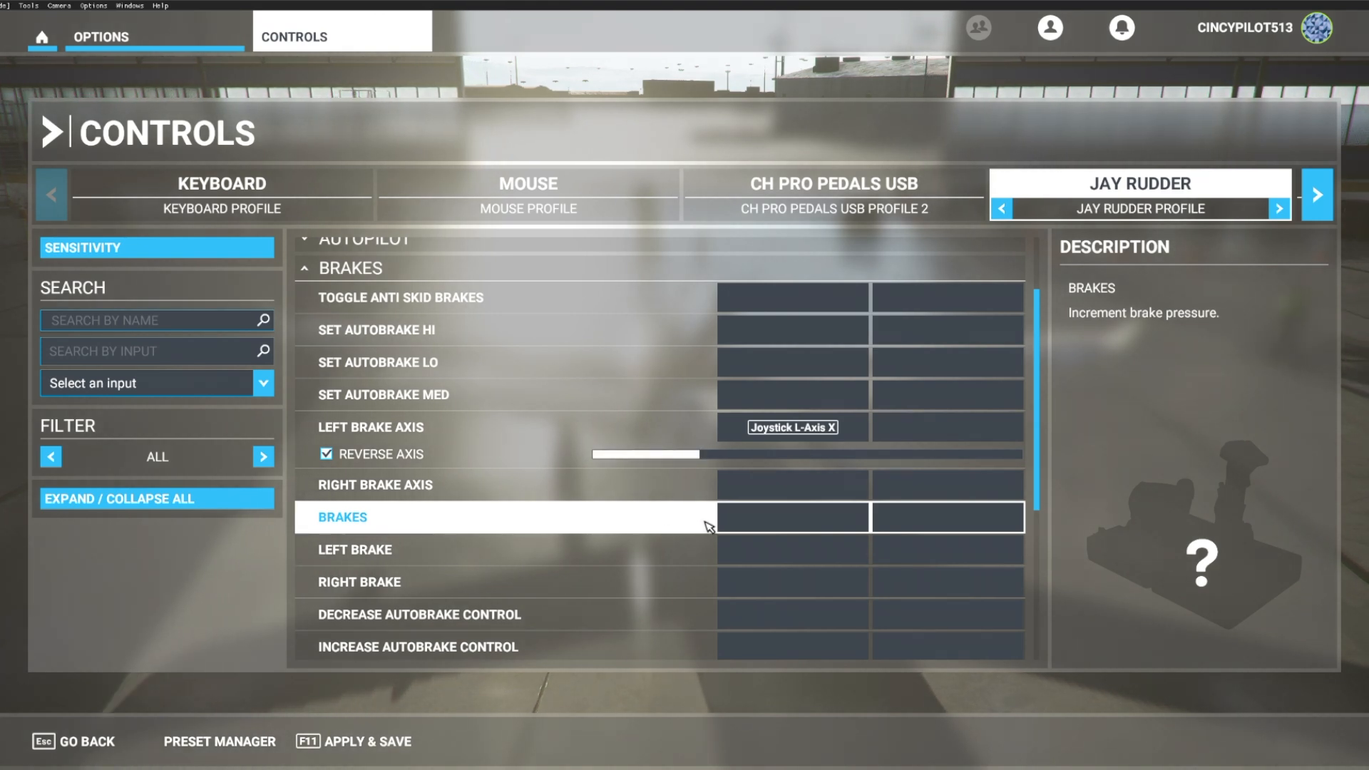
Bind Joystick L-Axis Y to the Right Brake Axis and validate it
{"action": "left_click", "coordinate": [791, 500]}
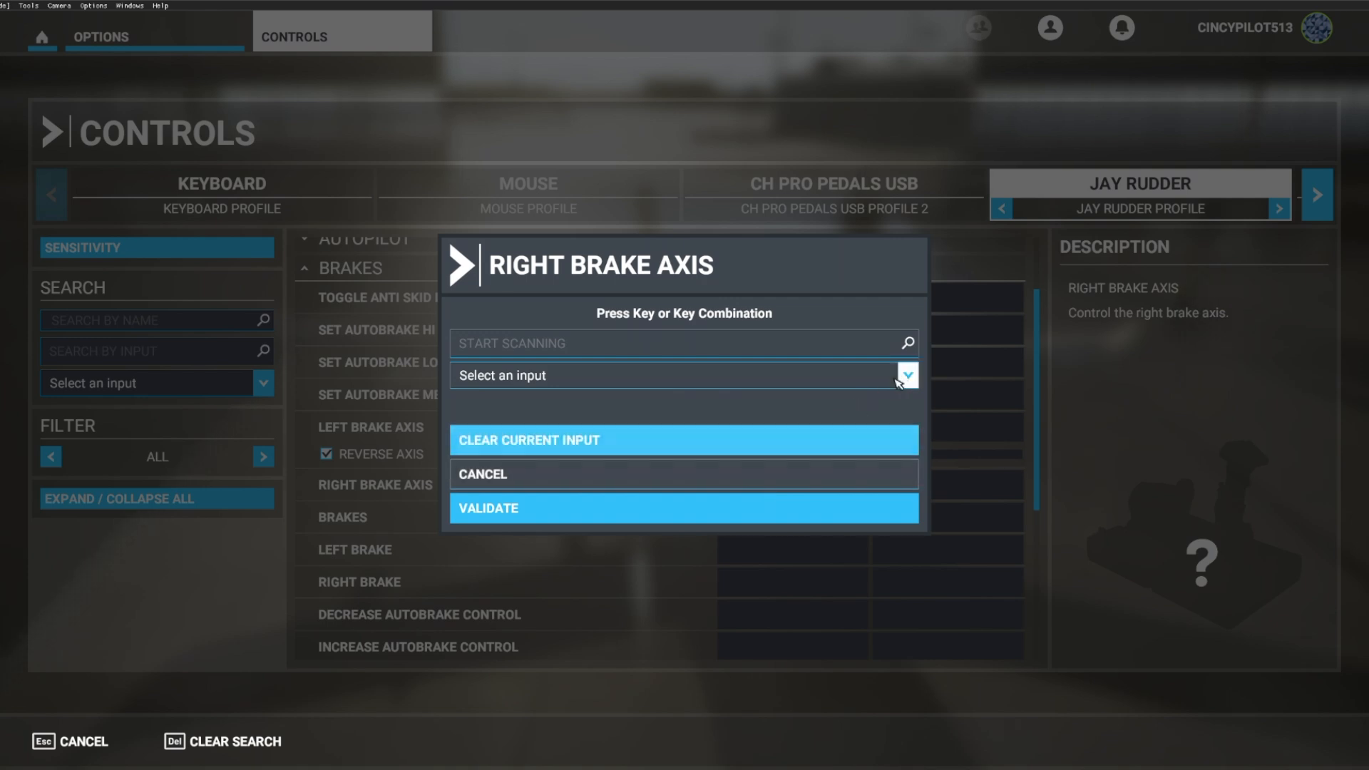
{"action": "left_click", "coordinate": [908, 375]}
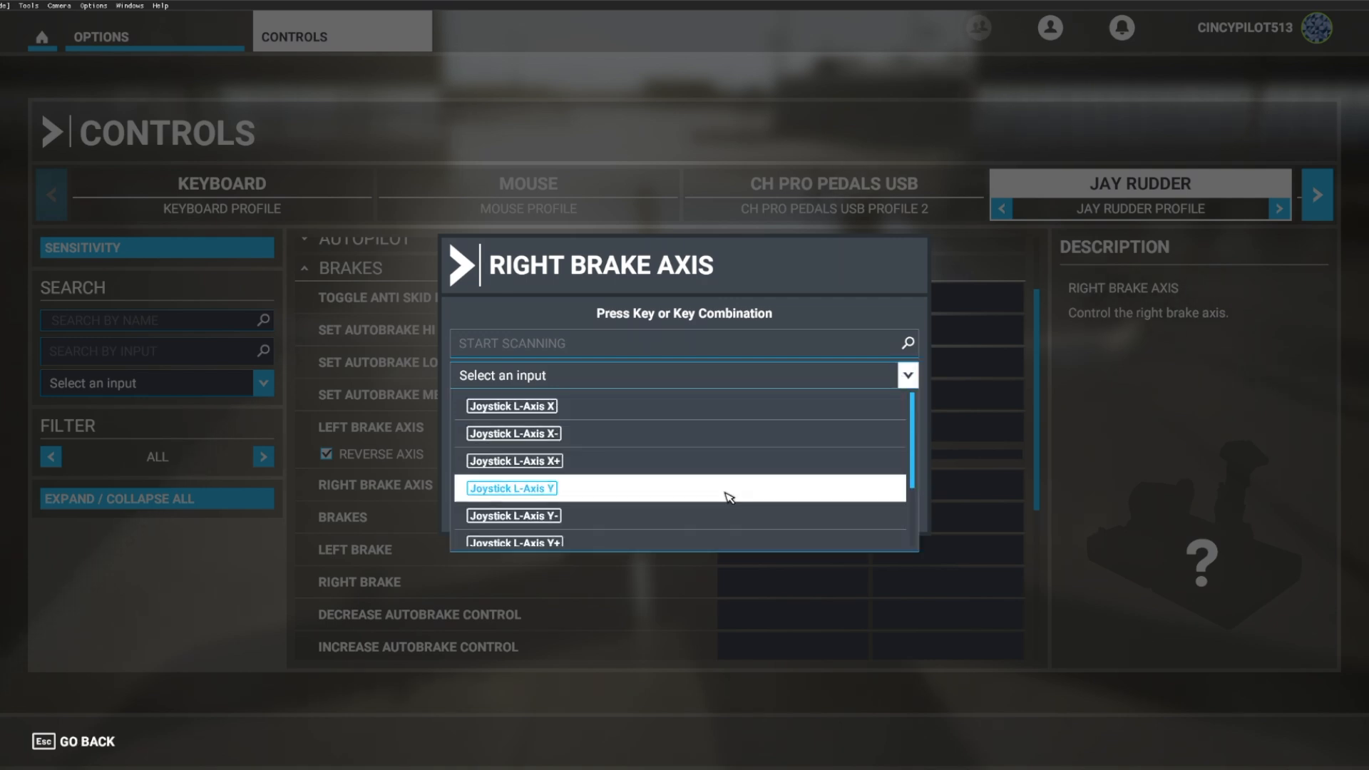
{"action": "left_click", "coordinate": [512, 489]}
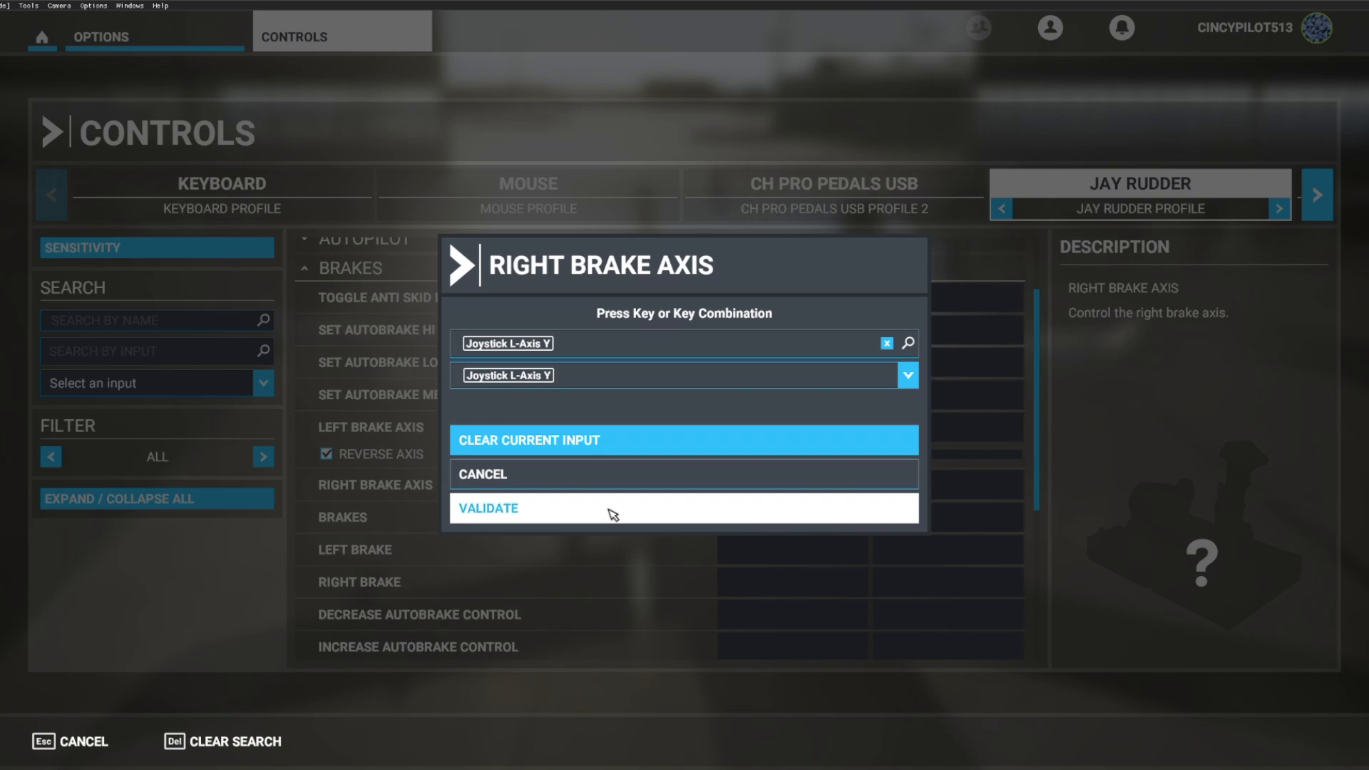
{"action": "left_click", "coordinate": [488, 508]}
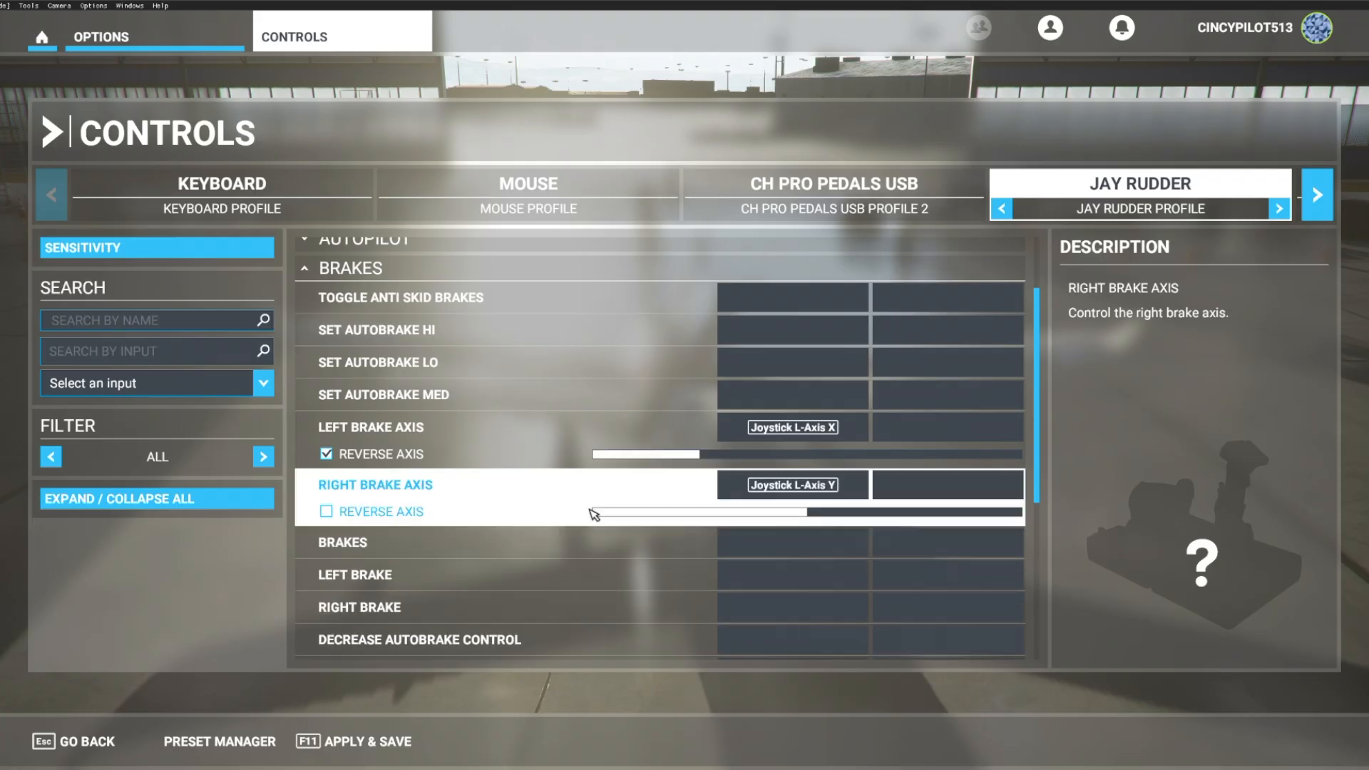
{"action": "left_click", "coordinate": [411, 394]}
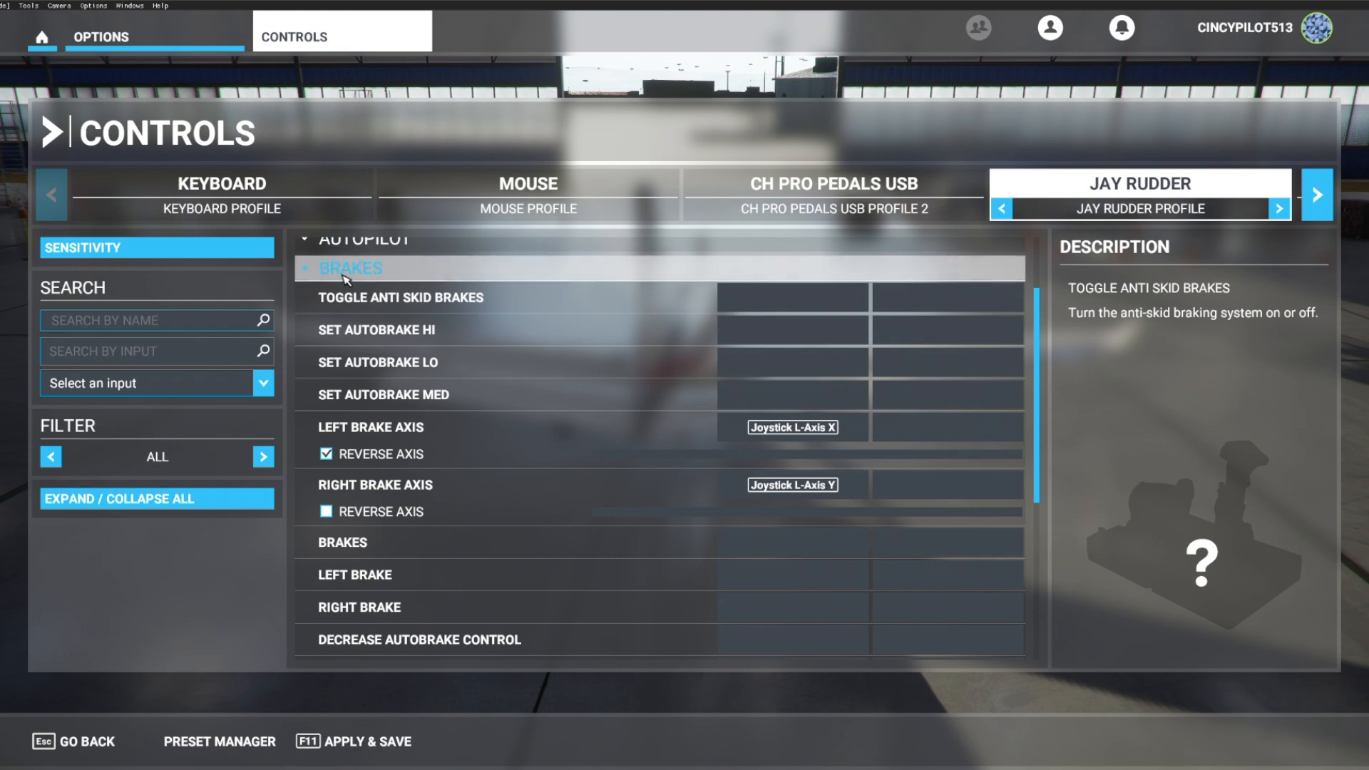
Collapse Brakes and bind Joystick L-Axis Z to the Rudder Axis
{"action": "left_click", "coordinate": [350, 268]}
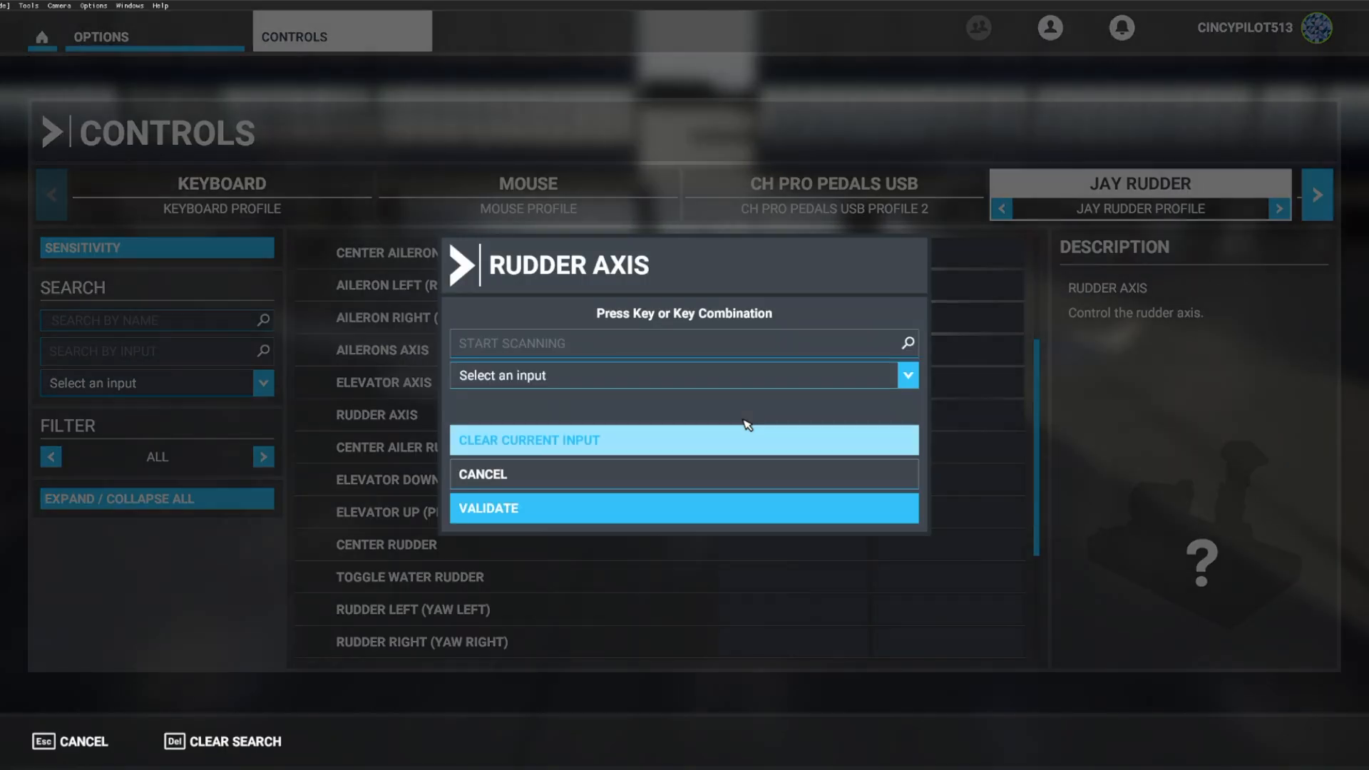
{"action": "left_click", "coordinate": [907, 374]}
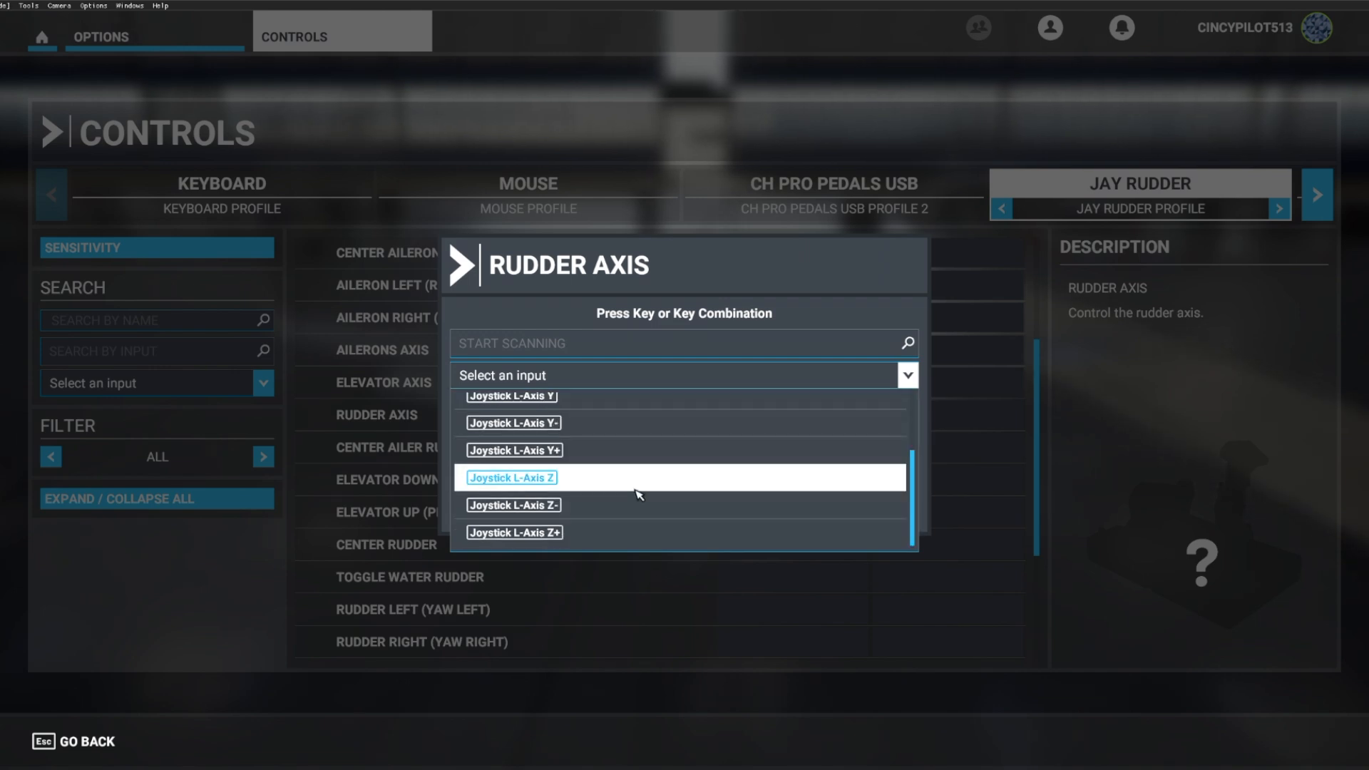
{"action": "left_click", "coordinate": [512, 478]}
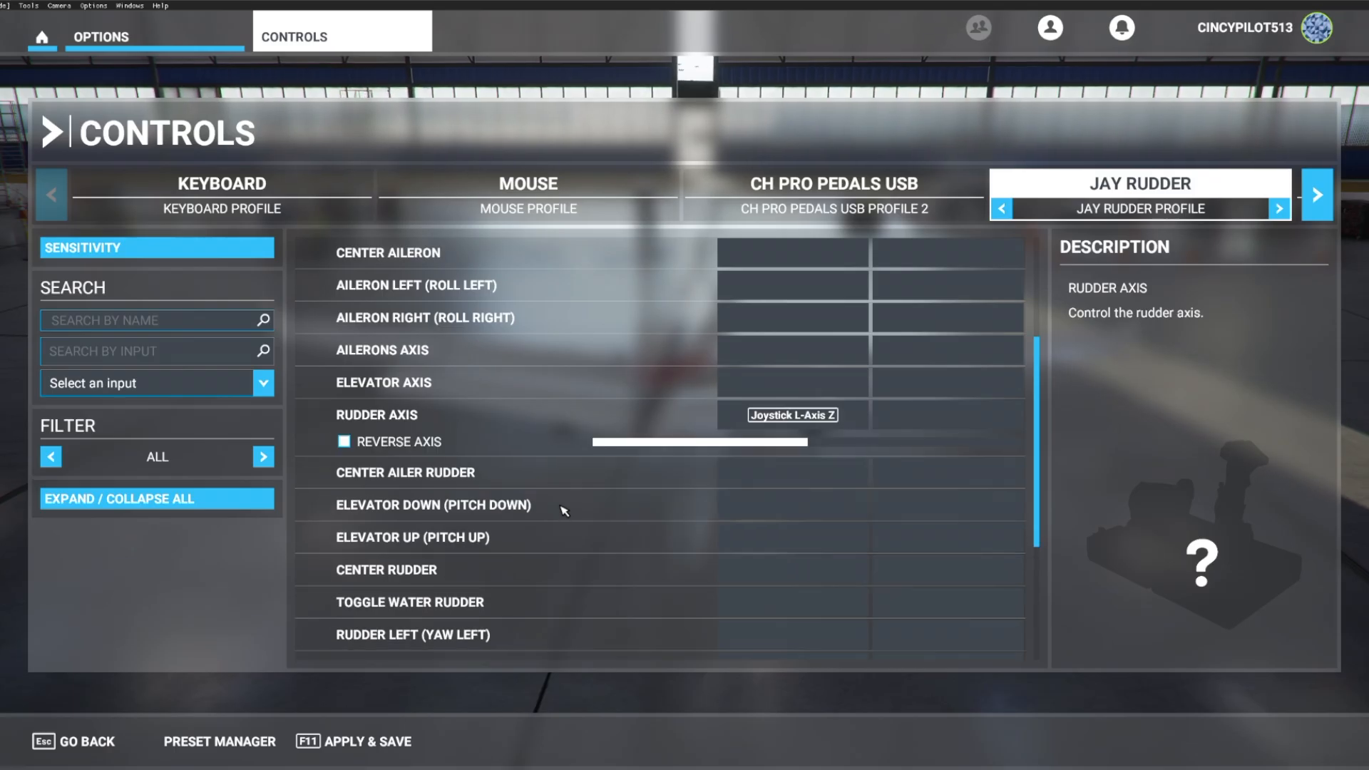
{"action": "left_click", "coordinate": [433, 505]}
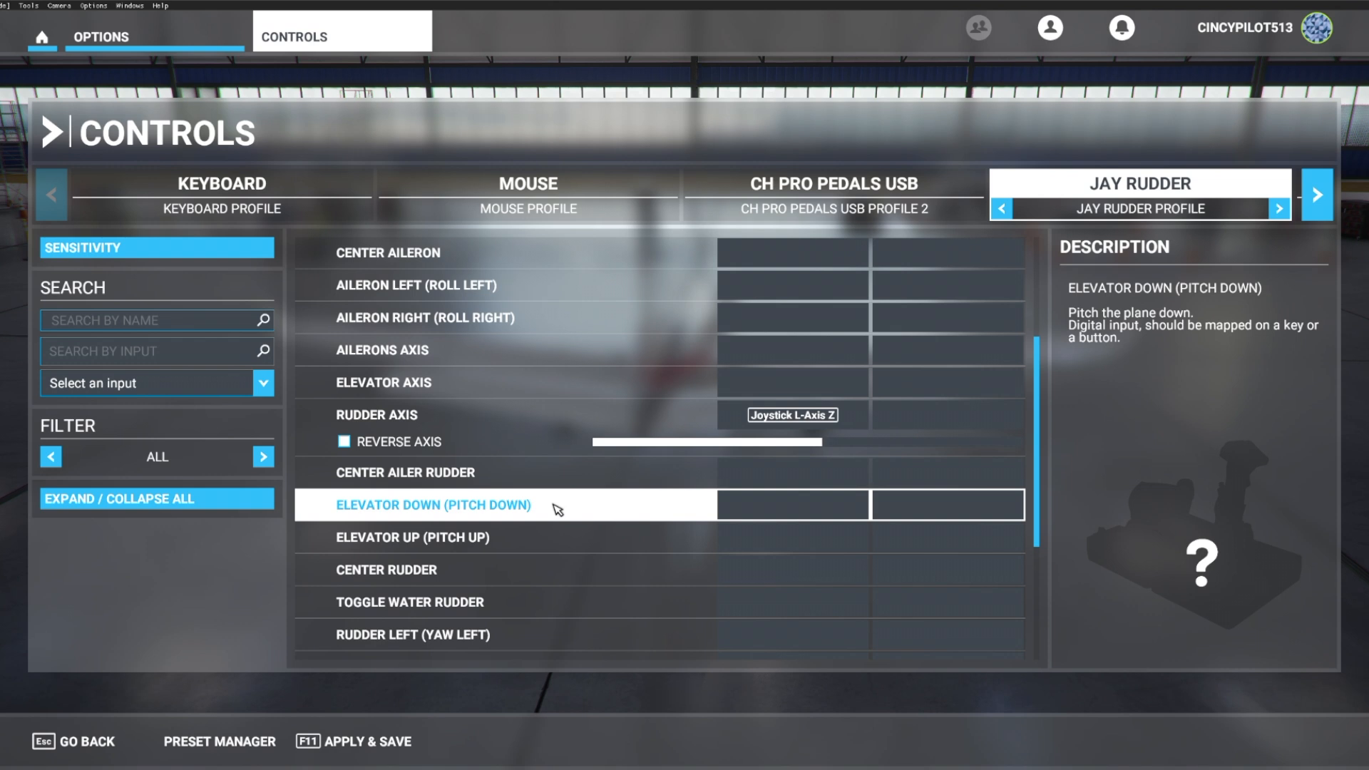
{"action": "left_click", "coordinate": [385, 570]}
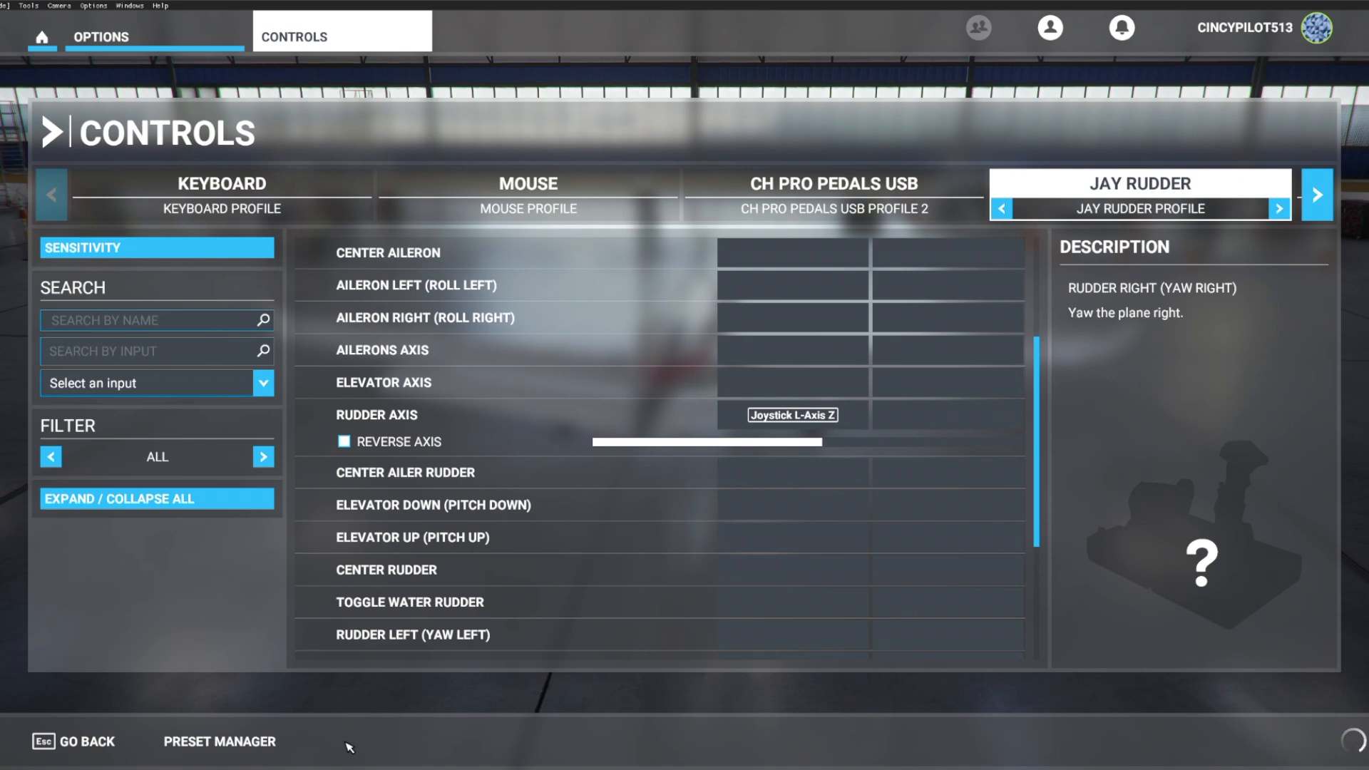
{"action": "mouse_move", "coordinate": [783, 744]}
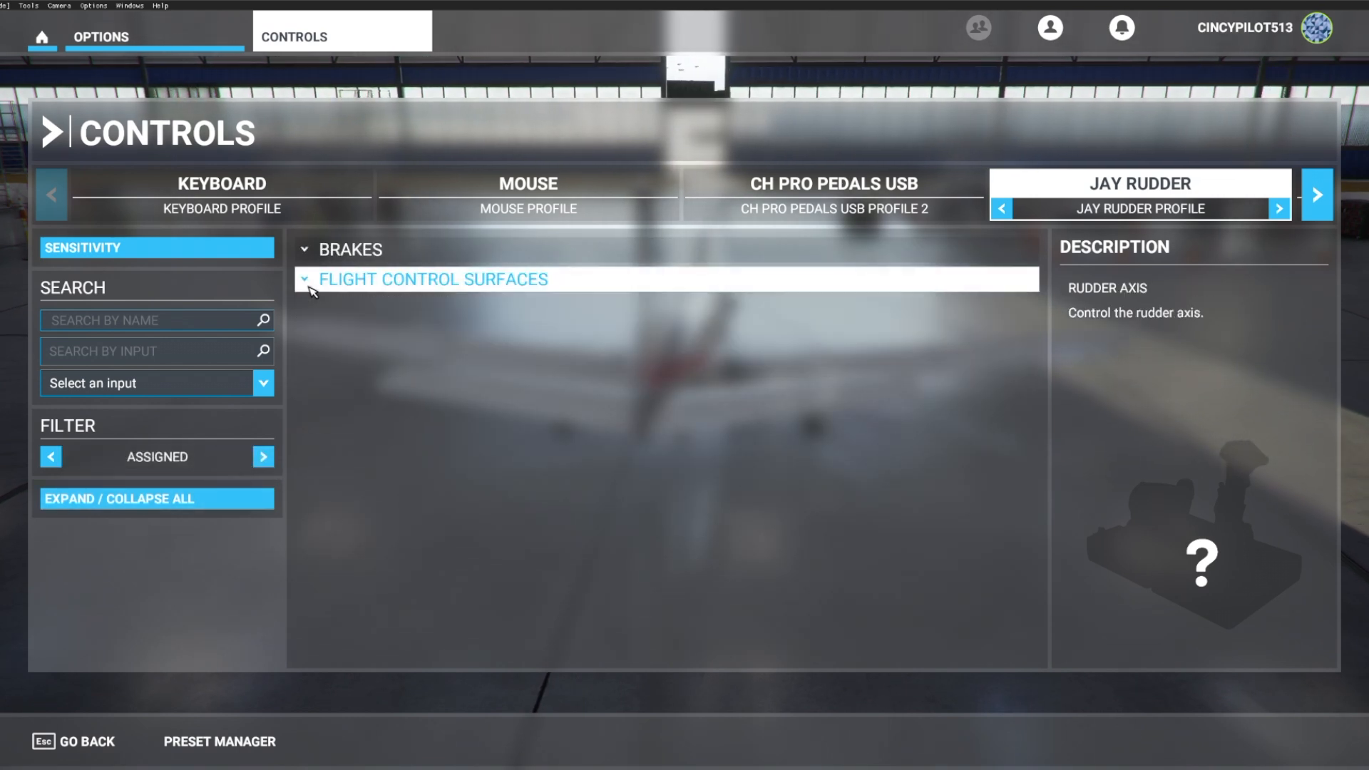
Expand the assigned Brakes category to show both brake axis bindings
{"action": "left_click", "coordinate": [347, 250]}
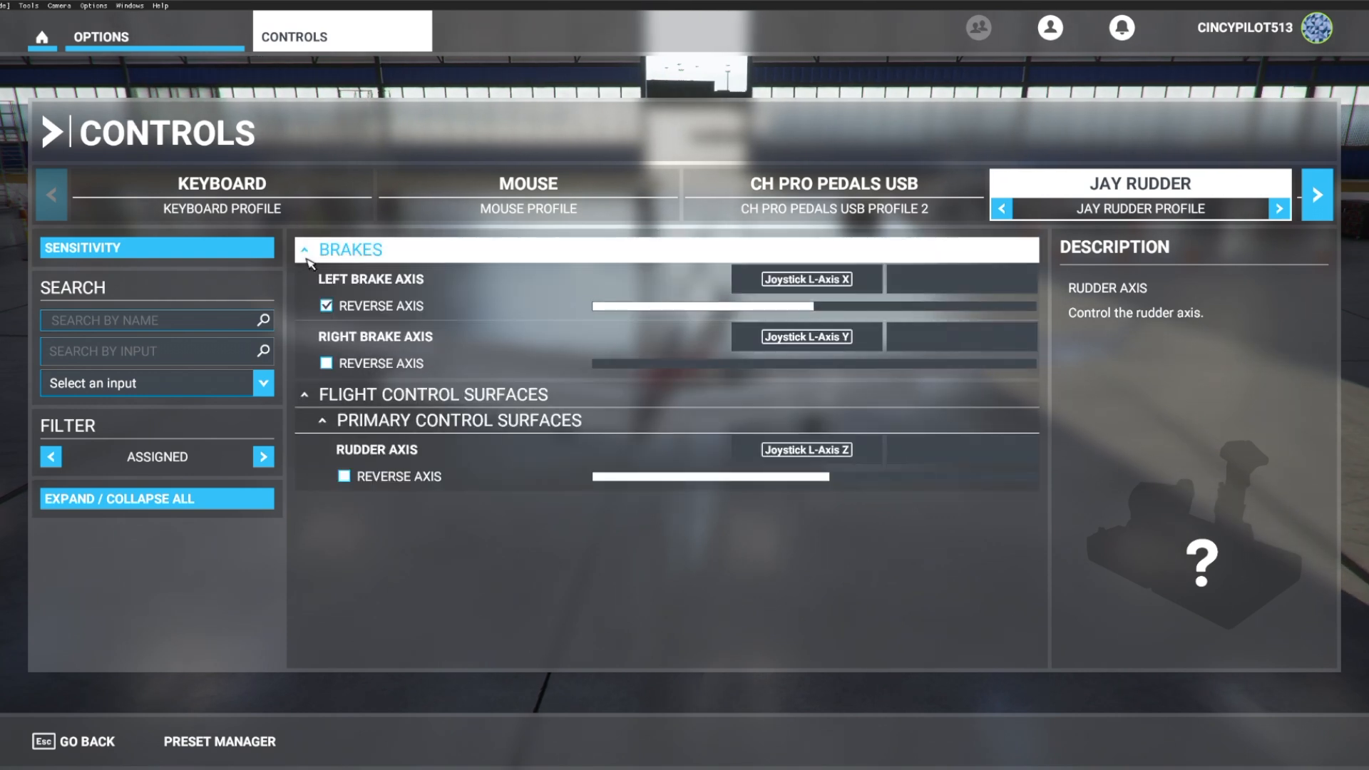